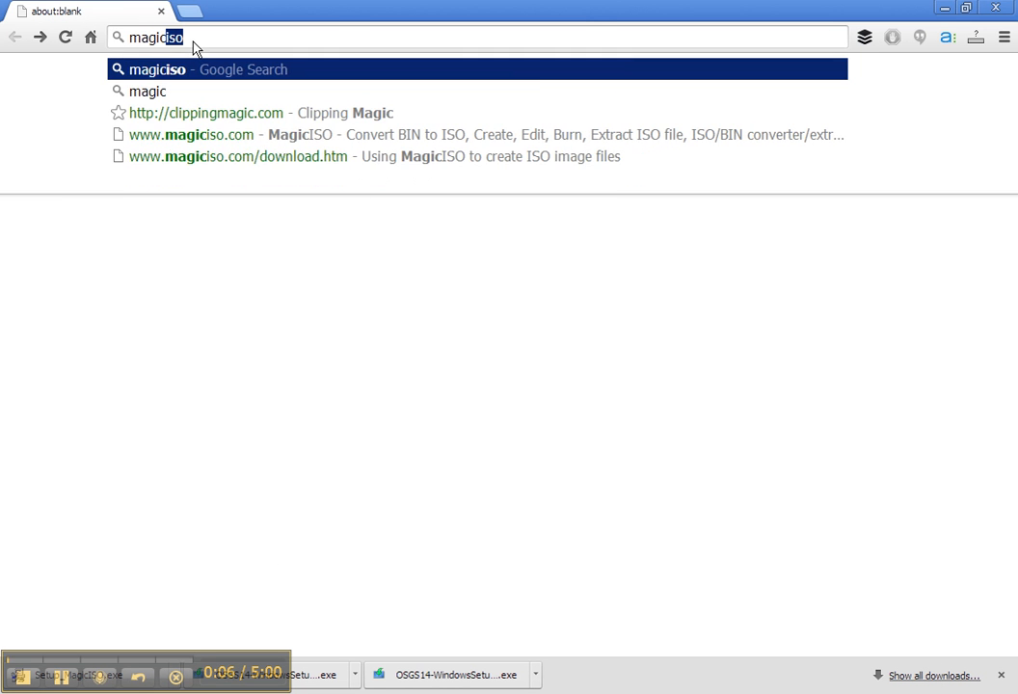
Search for magiciso, open the magiciso.com result, and go to its Download page.
key(Return)
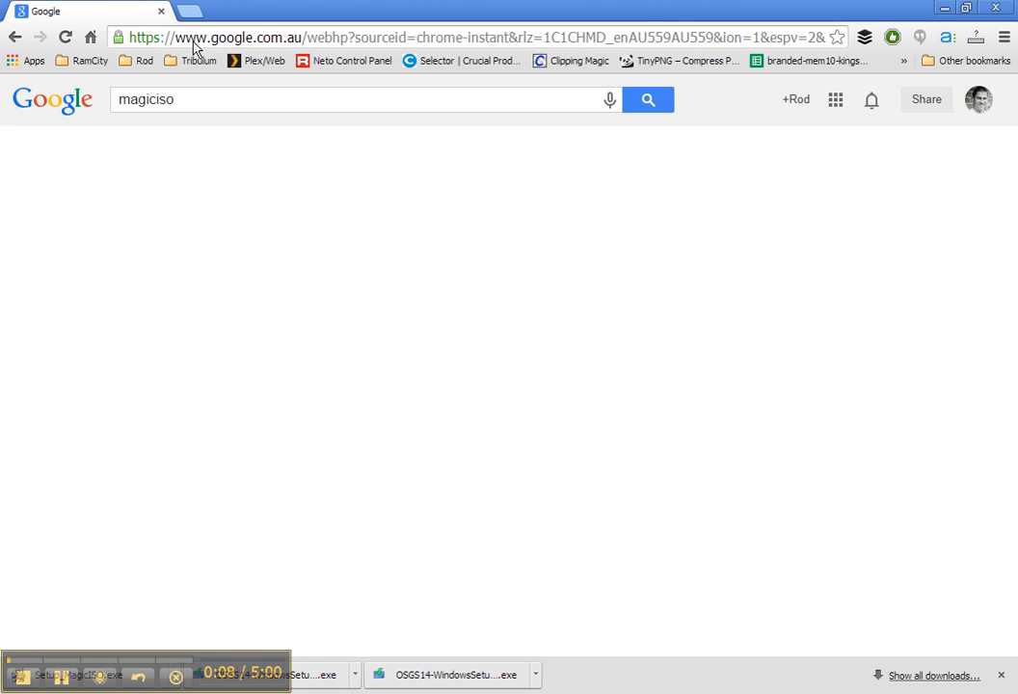
click(648, 99)
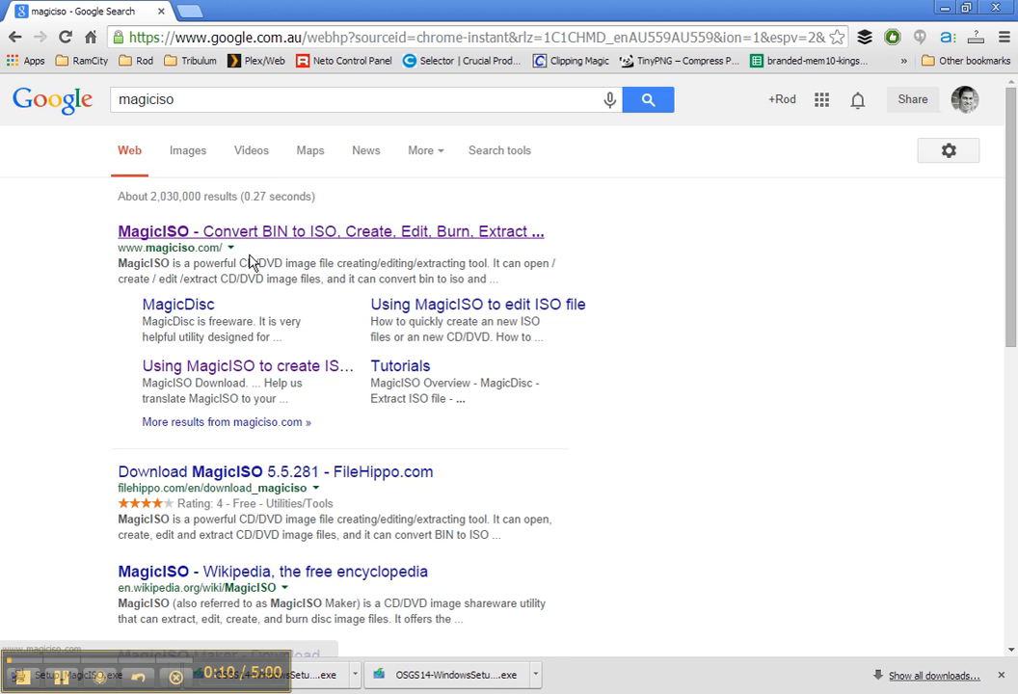
click(329, 232)
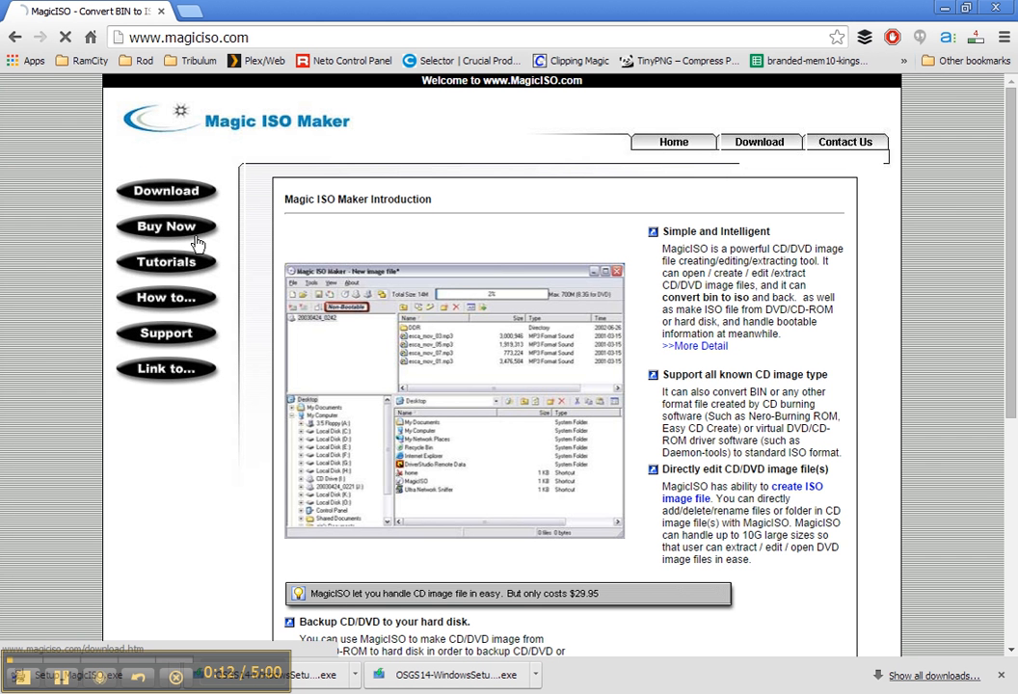
click(166, 191)
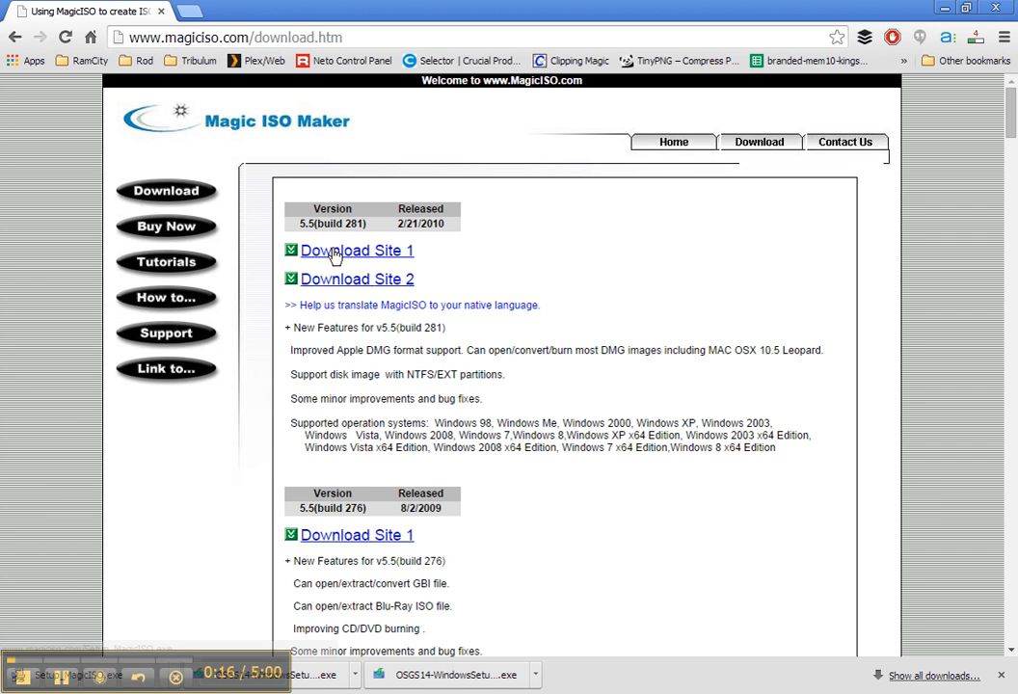
Start downloading the MagicISO installer from Download Site 1.
click(356, 250)
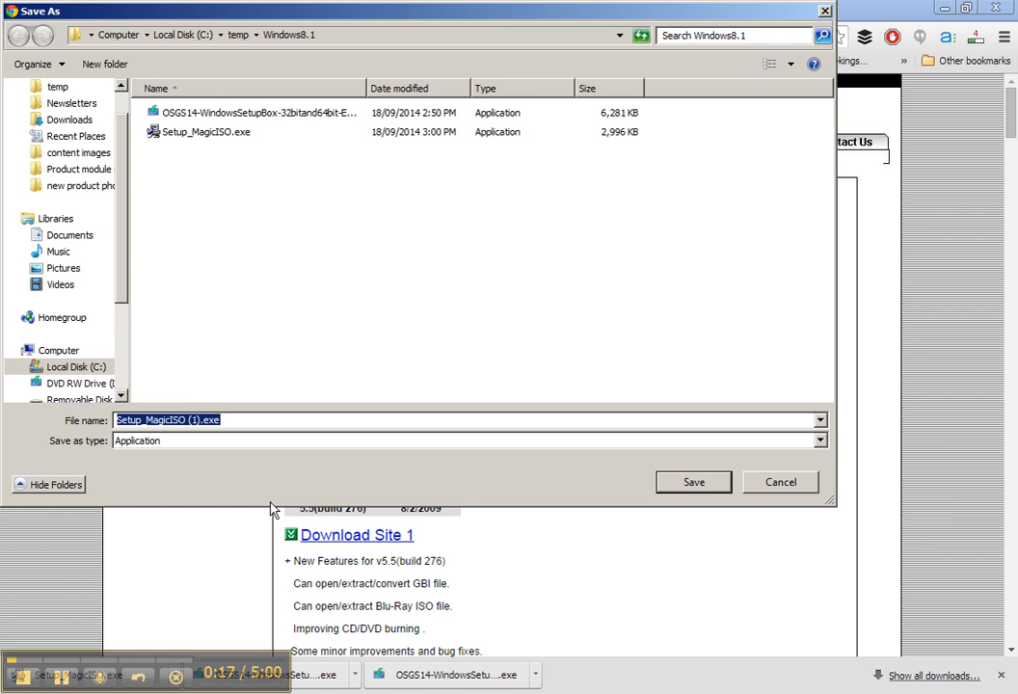
mouse_move(854, 515)
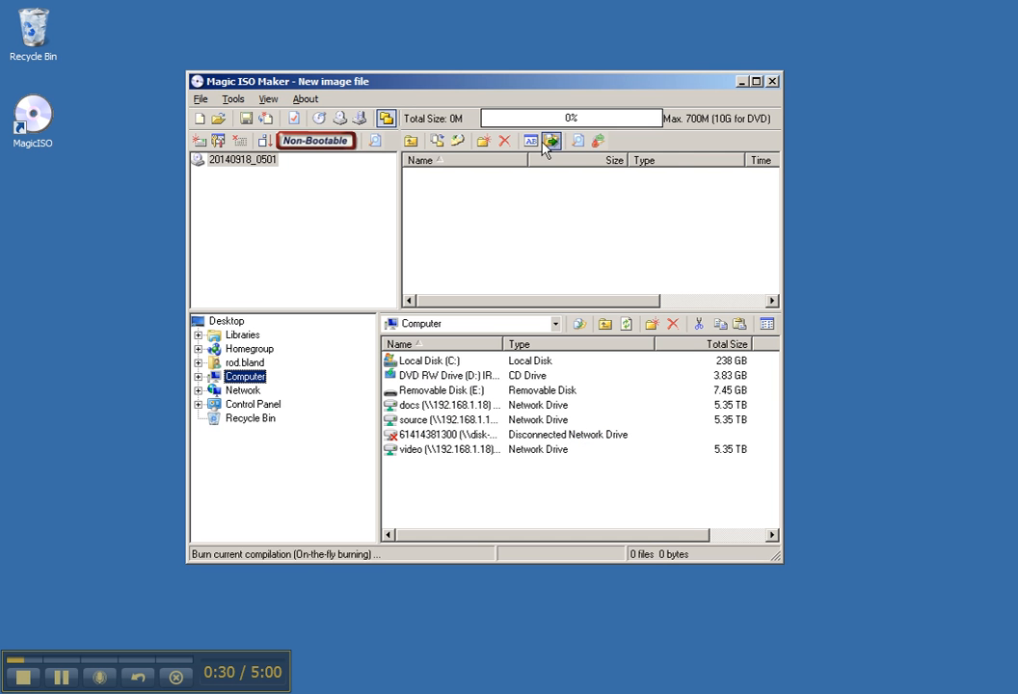
Start Tools > Make ISO from CD/DVD-ROM and bring up the output file save dialog.
click(233, 99)
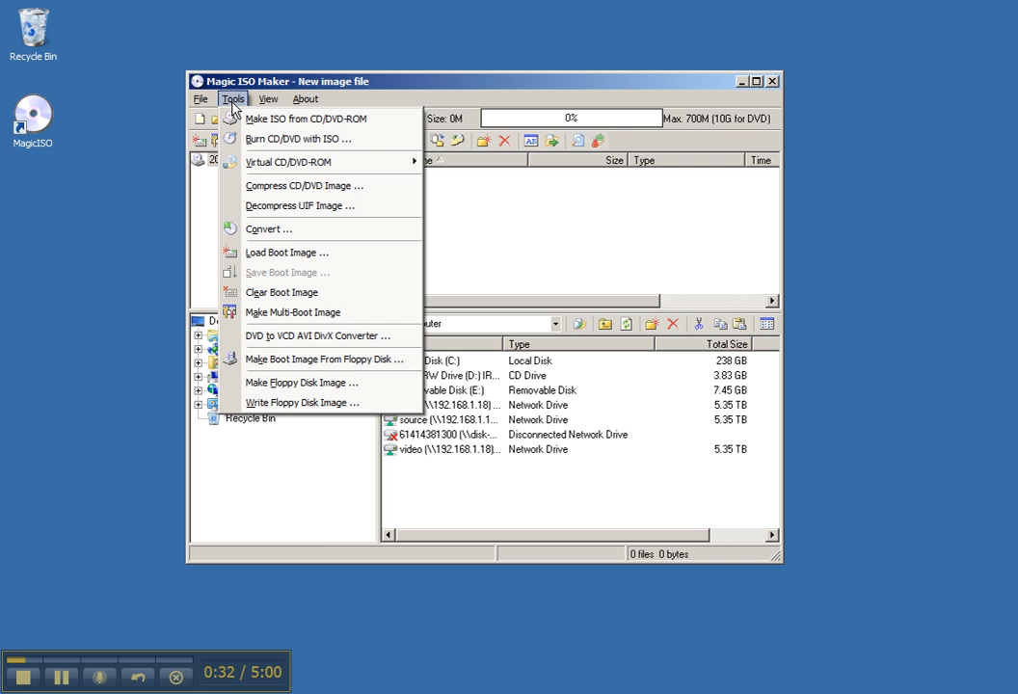
mouse_move(306, 118)
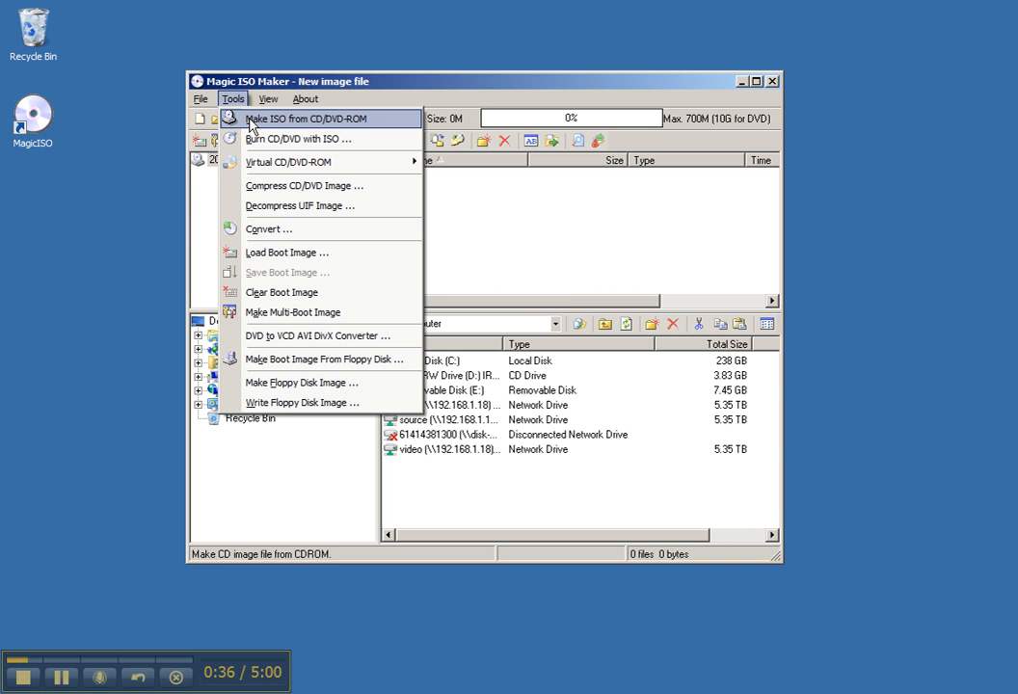
click(306, 118)
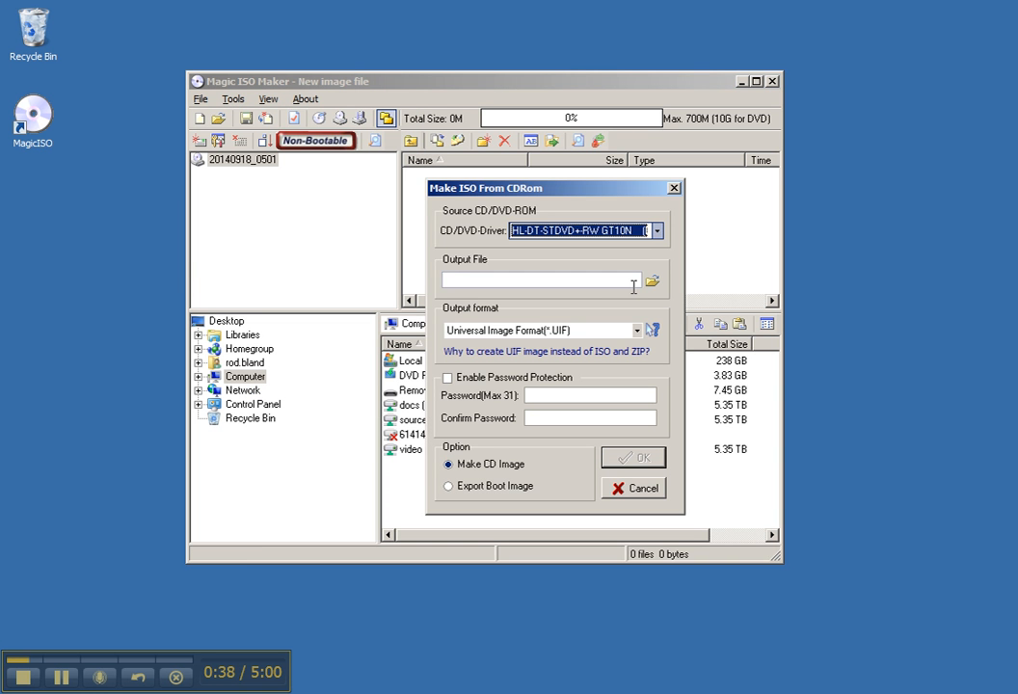
click(652, 280)
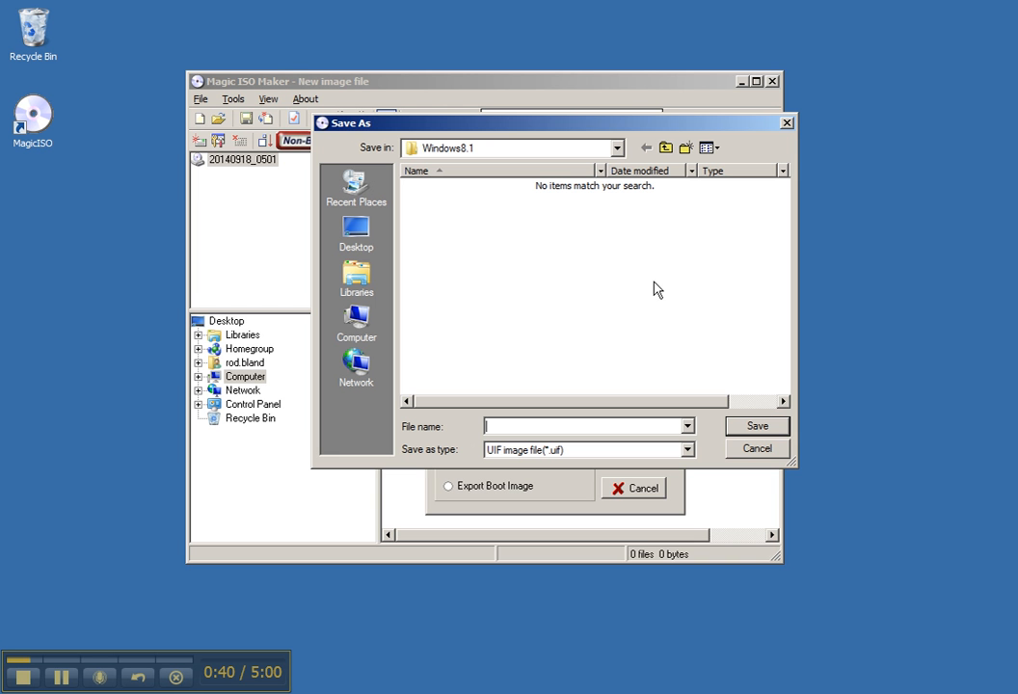
mouse_move(725, 514)
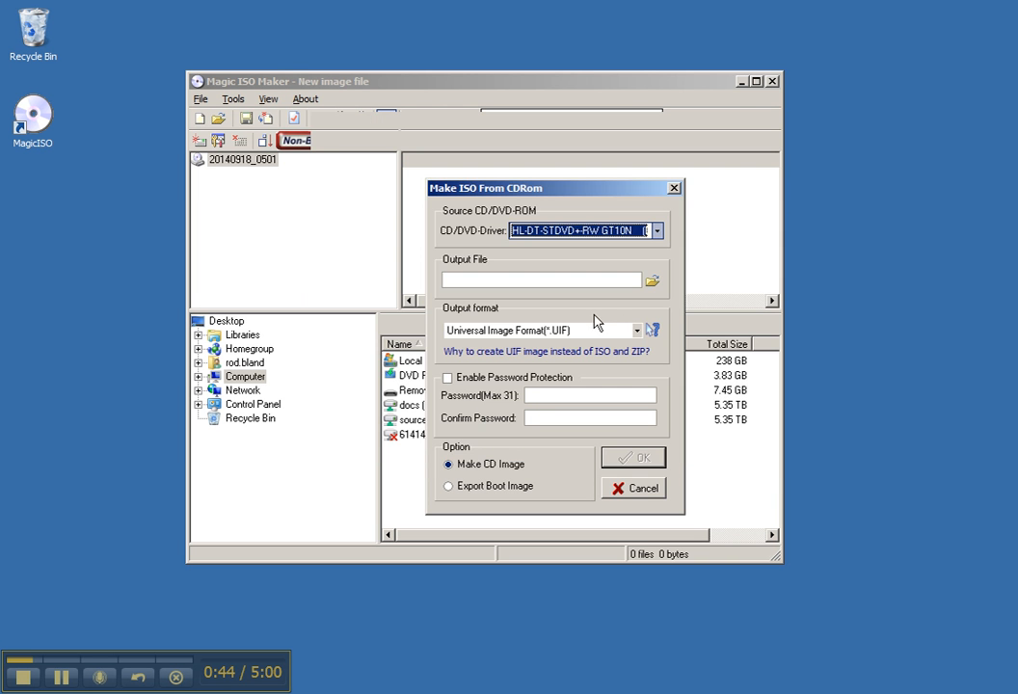
mouse_move(644, 336)
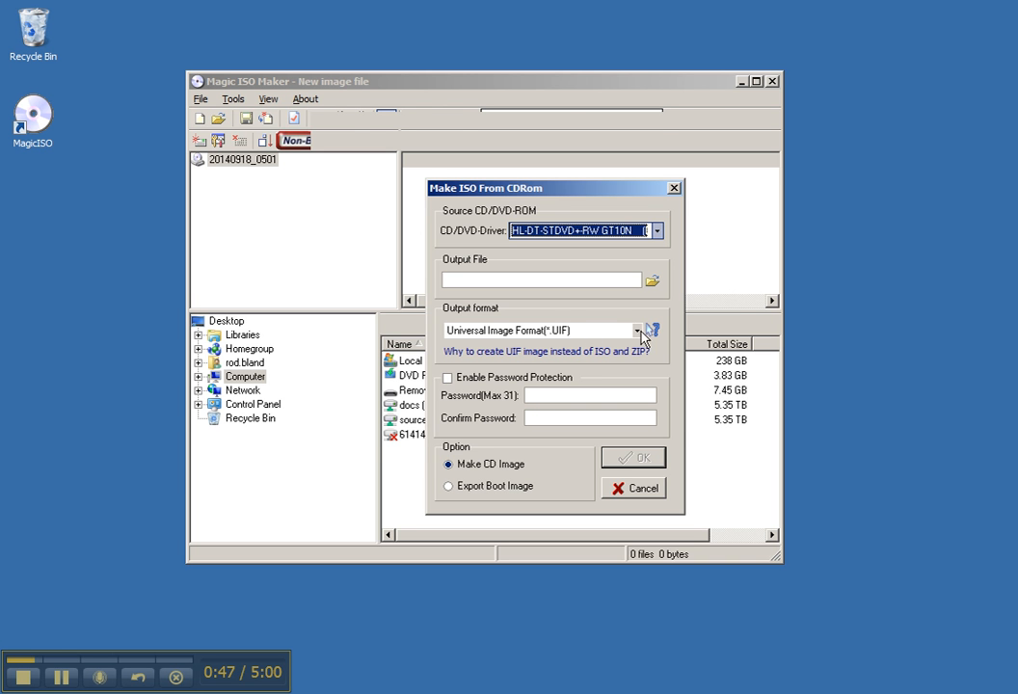
Image the DVD as a Standard ISO named windows81 in C:\temp\Windows8.1.
click(636, 329)
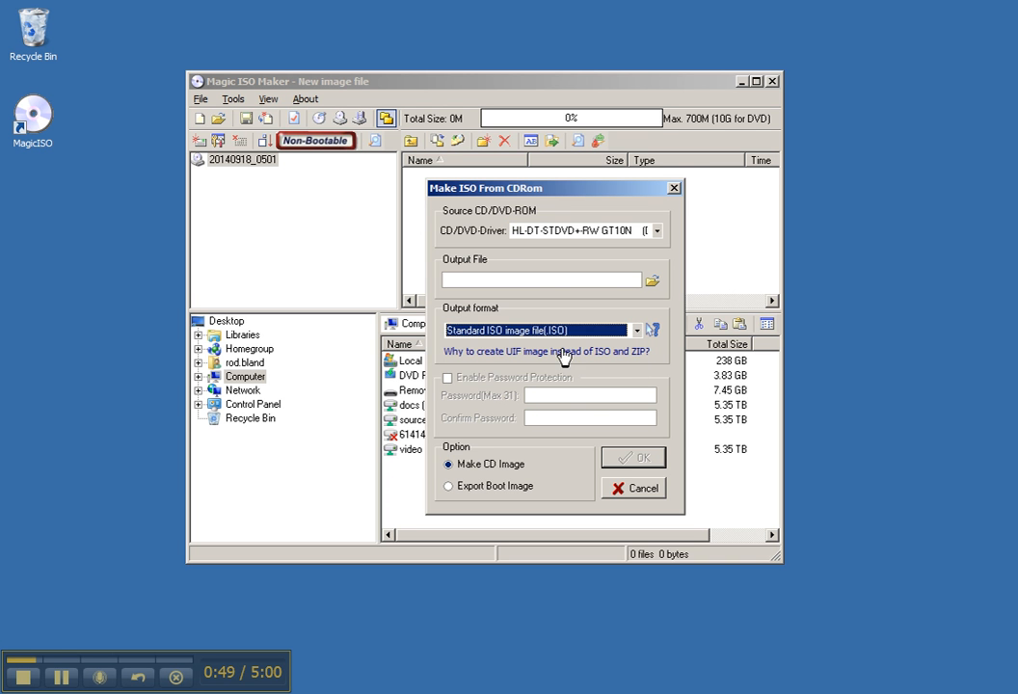
click(652, 281)
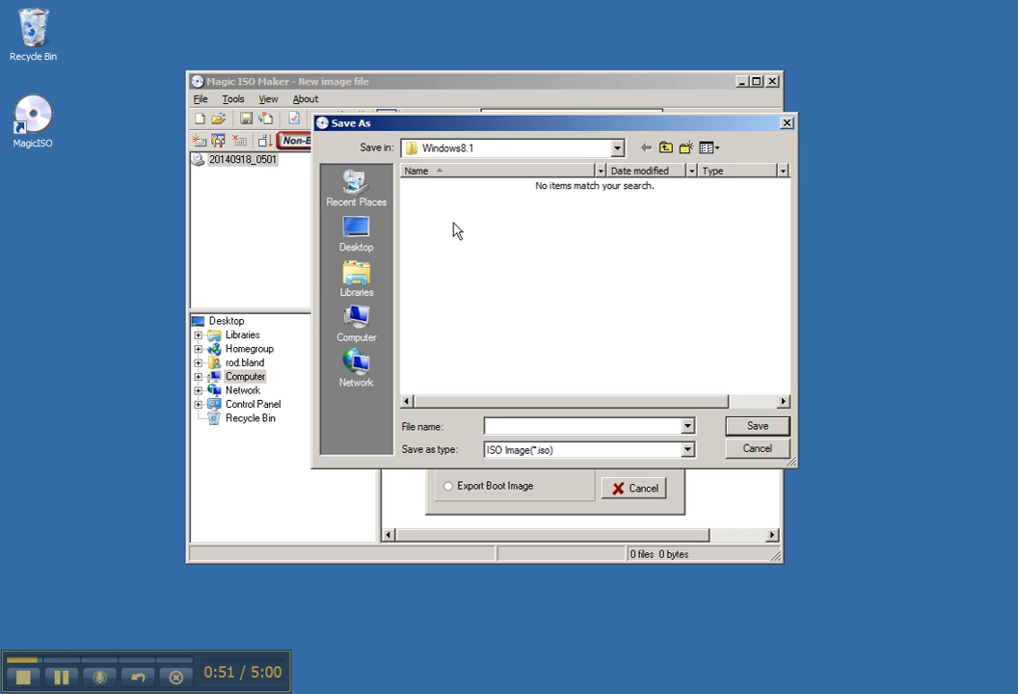
text(windows81)
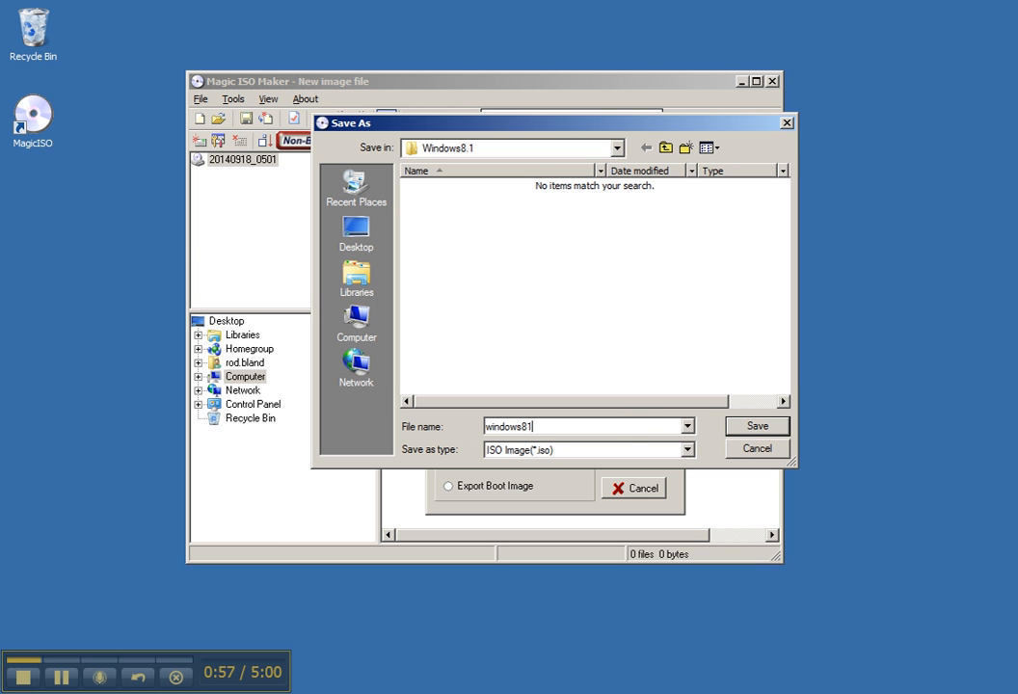
click(757, 425)
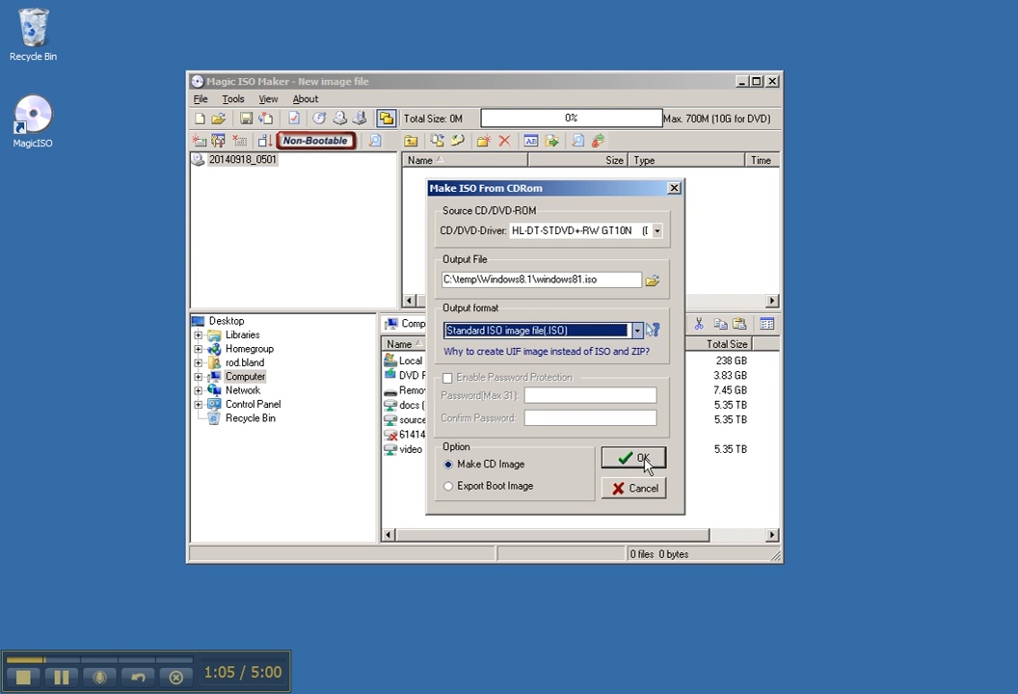
click(634, 457)
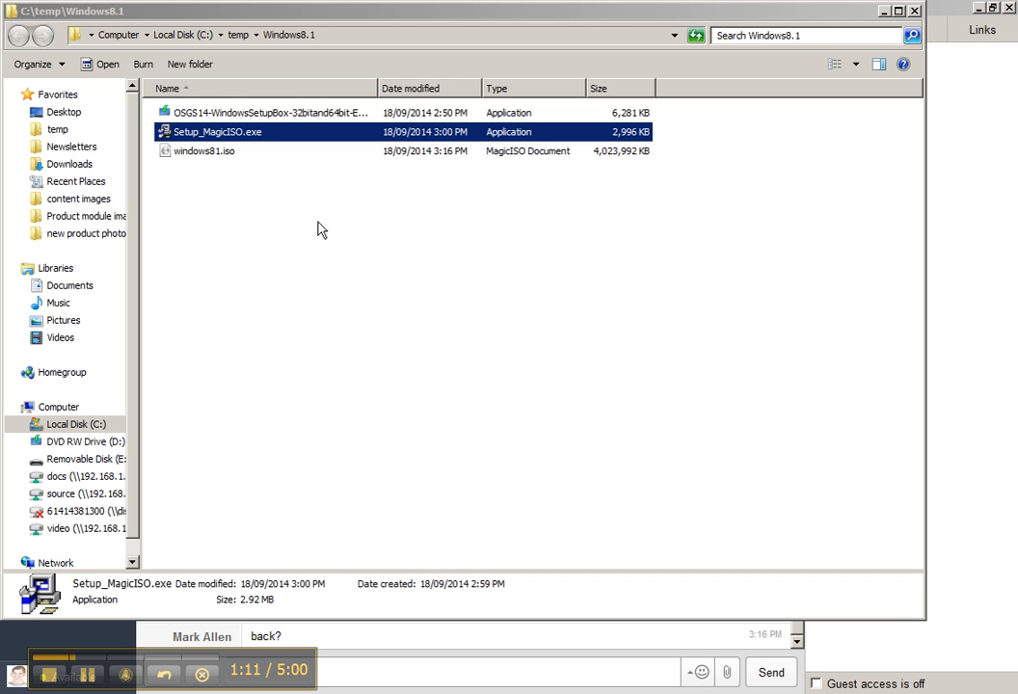
mouse_move(265, 159)
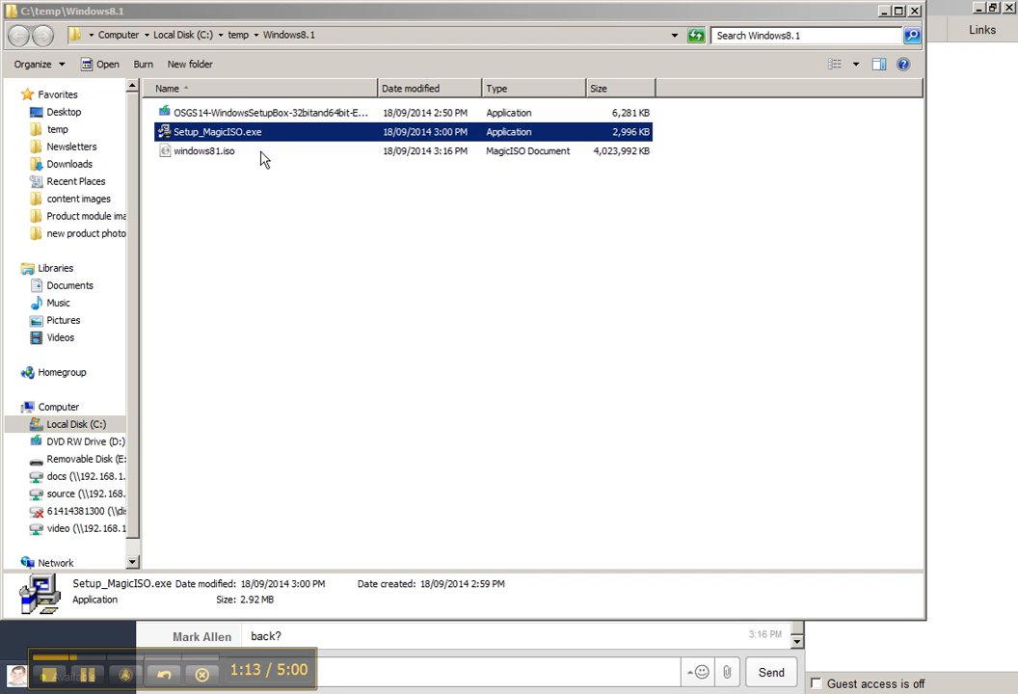